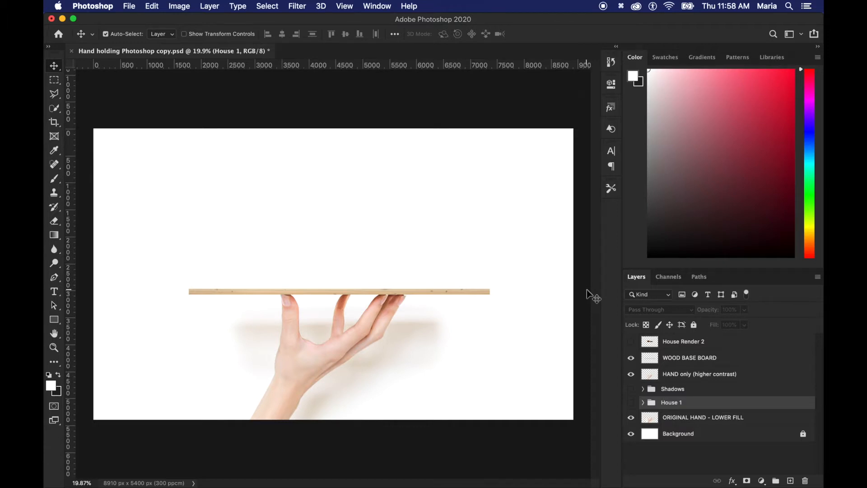
# Hide the WOOD BASE BOARD and higher-contrast HAND layers, leaving the original hand visible.
pyautogui.click(632, 357)
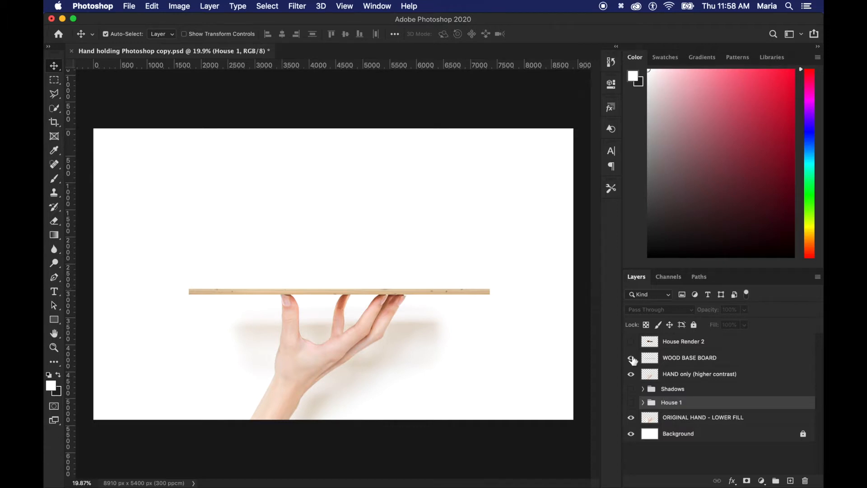
pyautogui.click(631, 358)
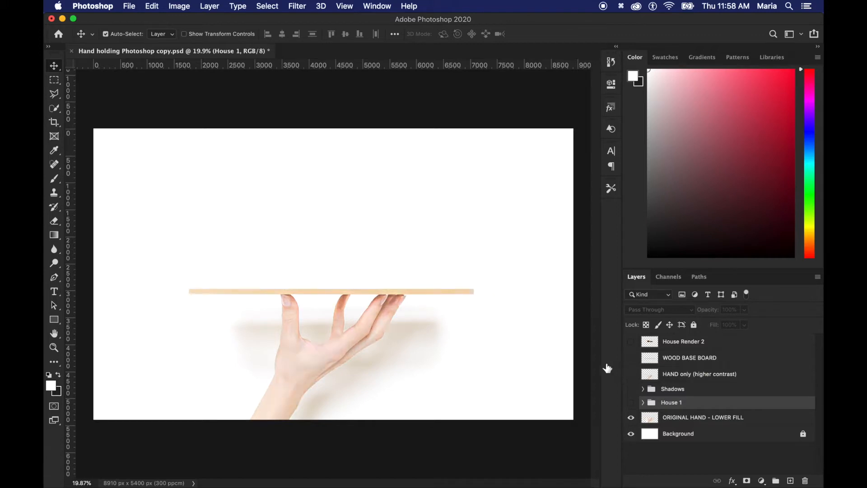
pyautogui.moveTo(589, 356)
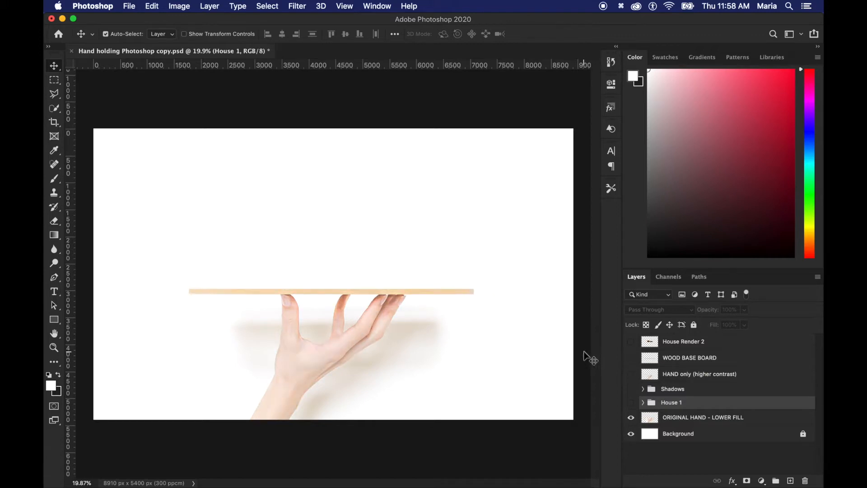
pyautogui.click(631, 374)
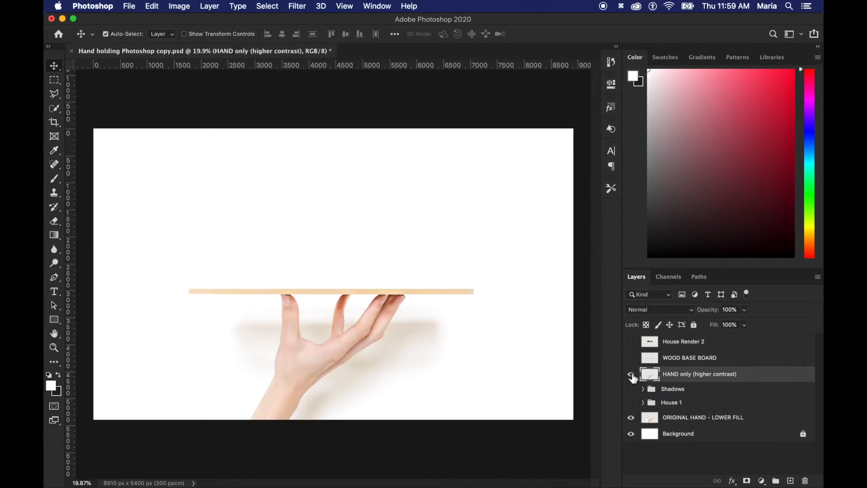
# Make the higher-contrast HAND and WOOD BASE BOARD layers visible again.
pyautogui.click(689, 358)
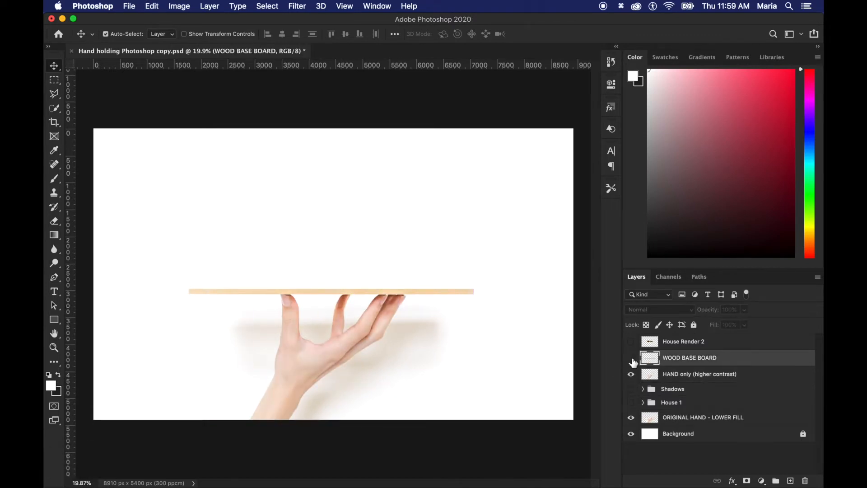
pyautogui.click(631, 358)
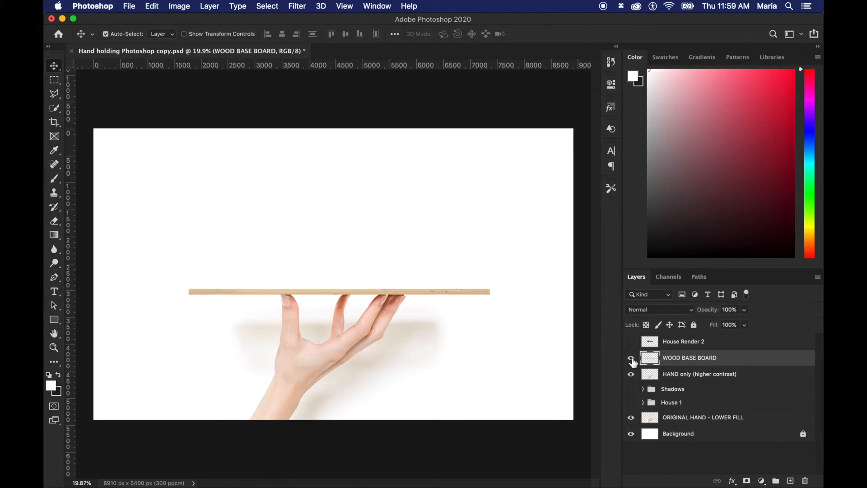
pyautogui.press('cmd+t')
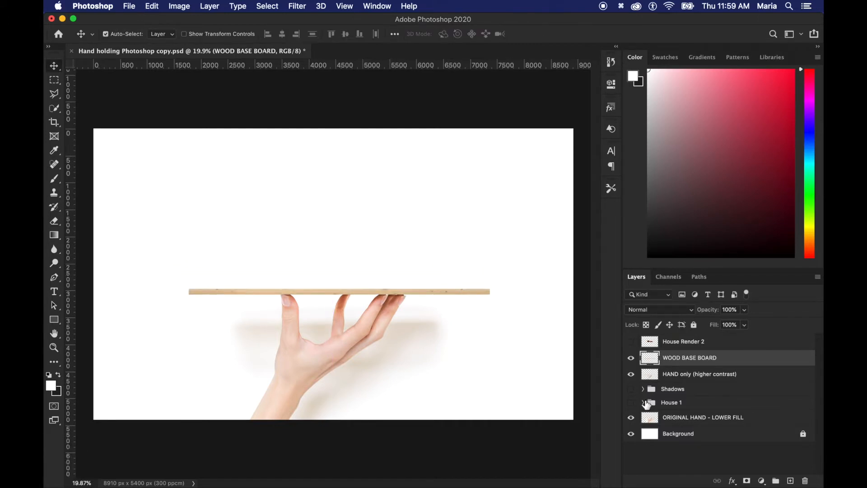
# Show the House 1 group on the board and ready a rectangular selection.
pyautogui.click(642, 402)
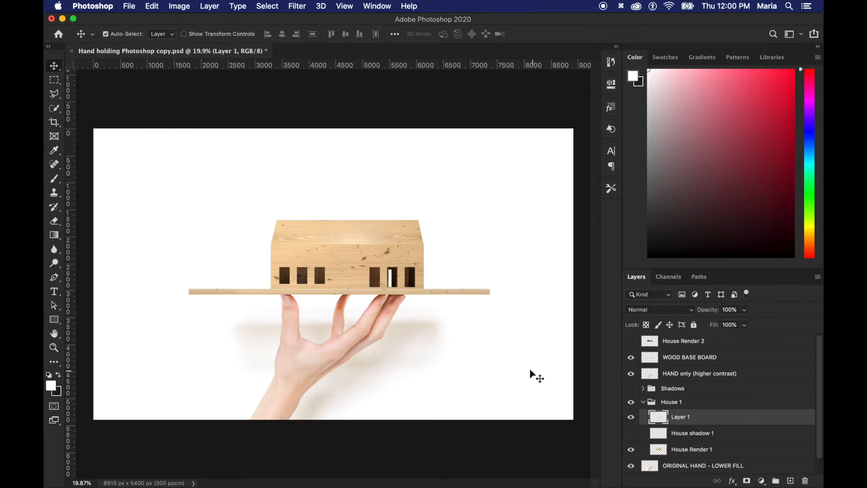
pyautogui.click(53, 79)
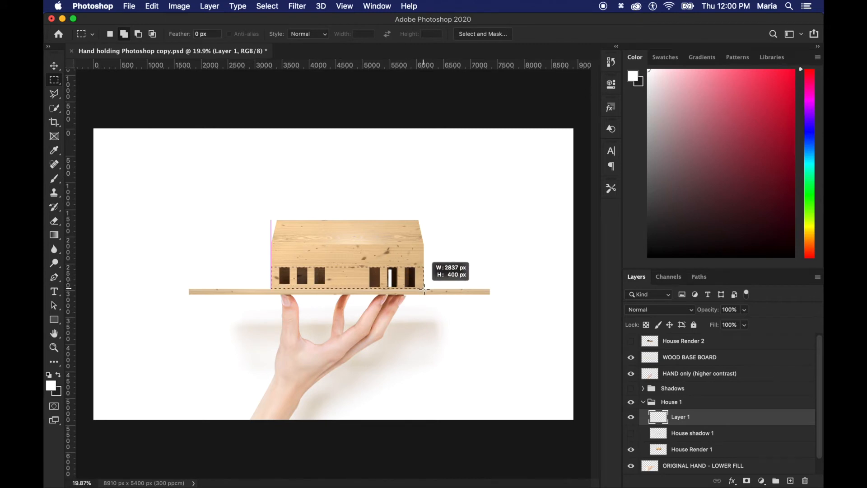
# Fill the house base with a black-to-white gradient, Multiply blend at 70% opacity.
pyautogui.click(54, 235)
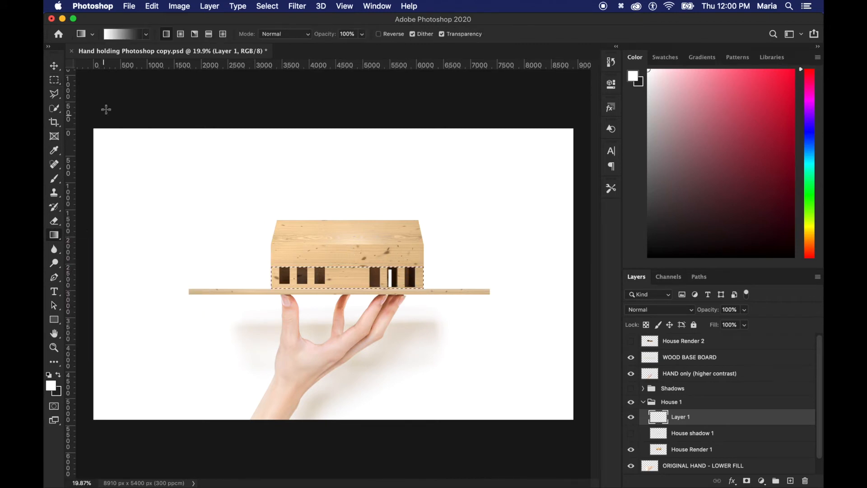
pyautogui.moveTo(125, 33)
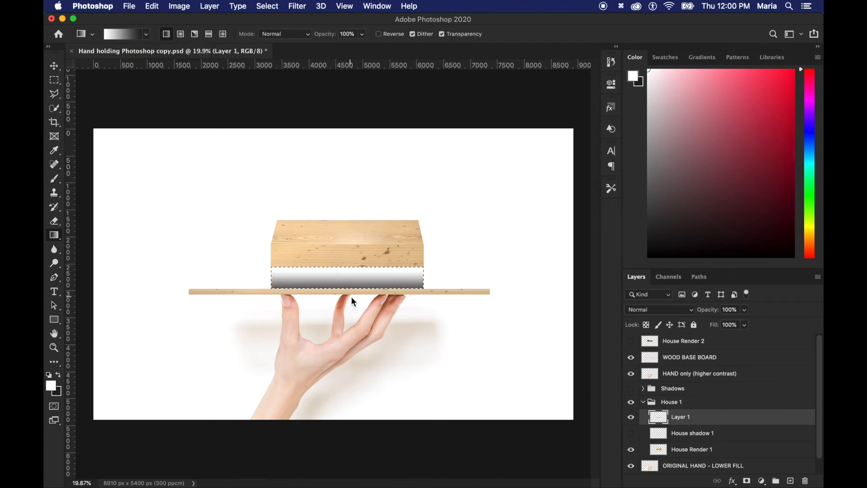
pyautogui.press('cmd+d')
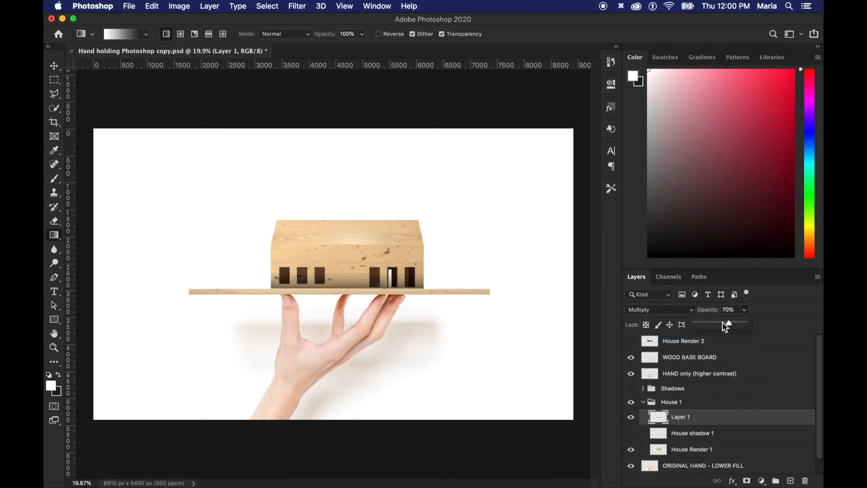
pyautogui.moveTo(729, 323); pyautogui.dragTo(713, 322)
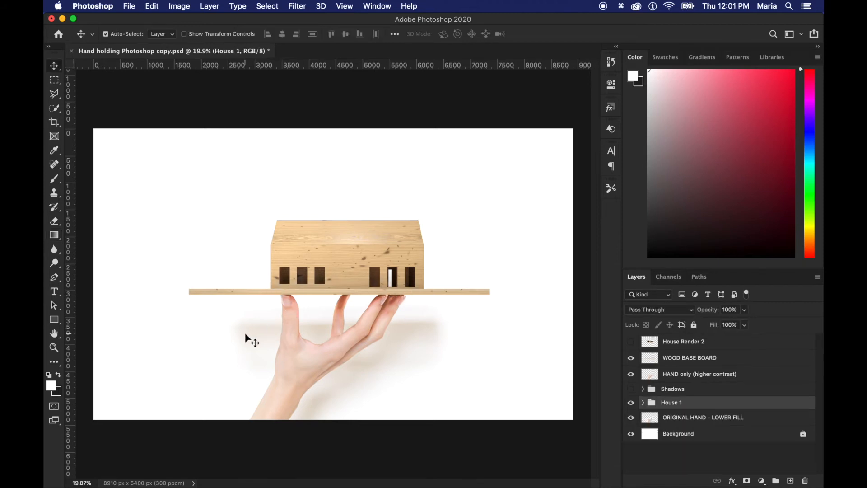
pyautogui.moveTo(435, 331)
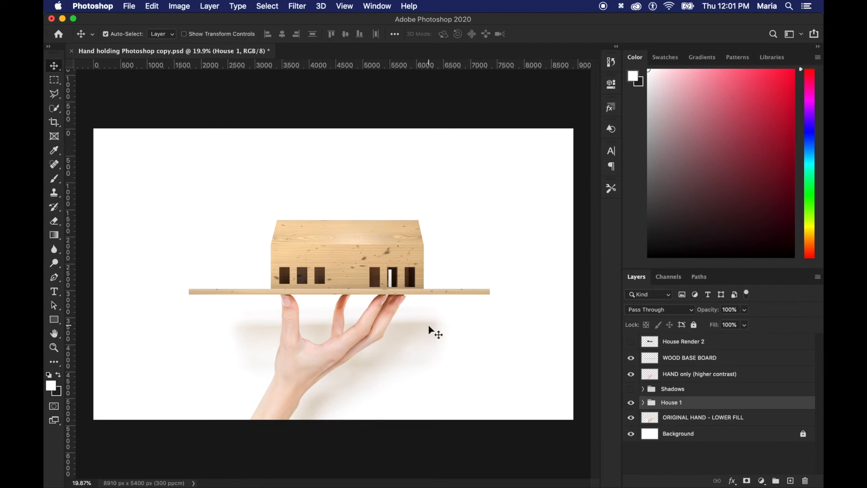
pyautogui.moveTo(303, 308)
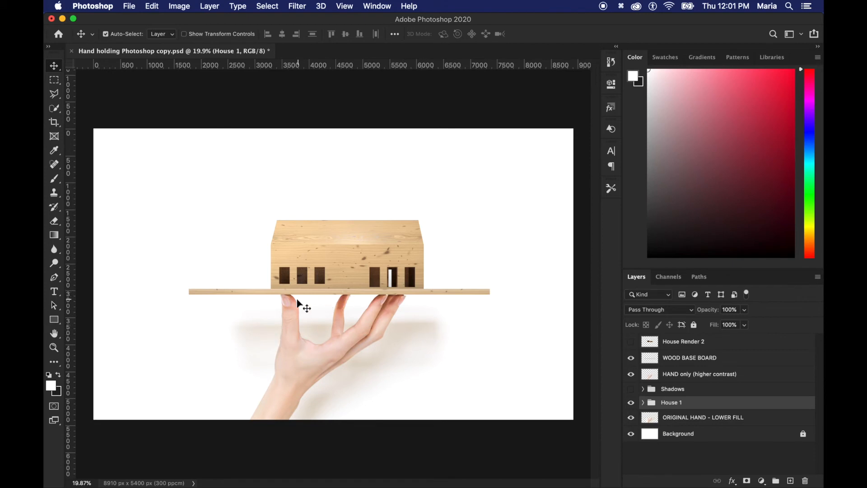
pyautogui.moveTo(320, 323)
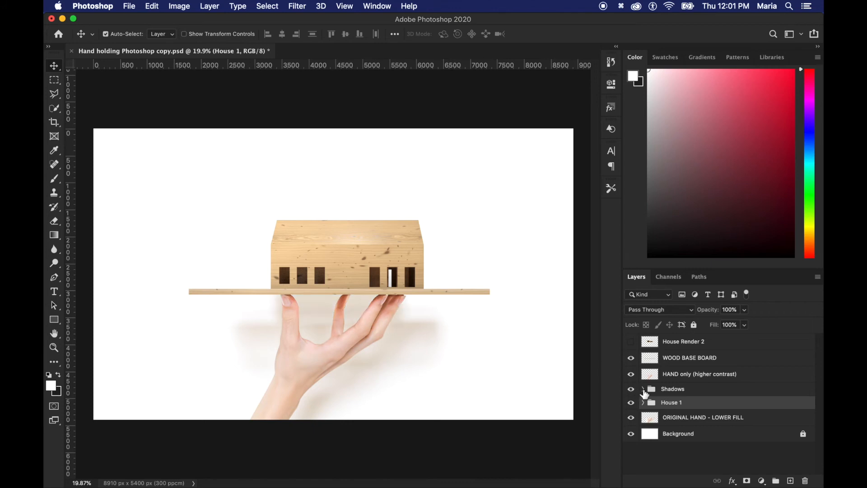
# Show the Shadows group and hide House 1, leaving the board empty.
pyautogui.click(642, 389)
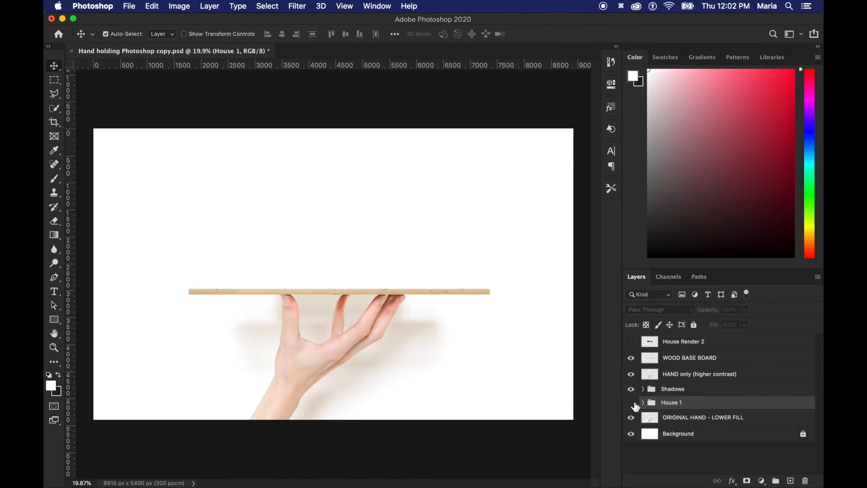
# Hide the Shadows group and show House Render 2, the green-roofed house, on the board.
pyautogui.click(632, 342)
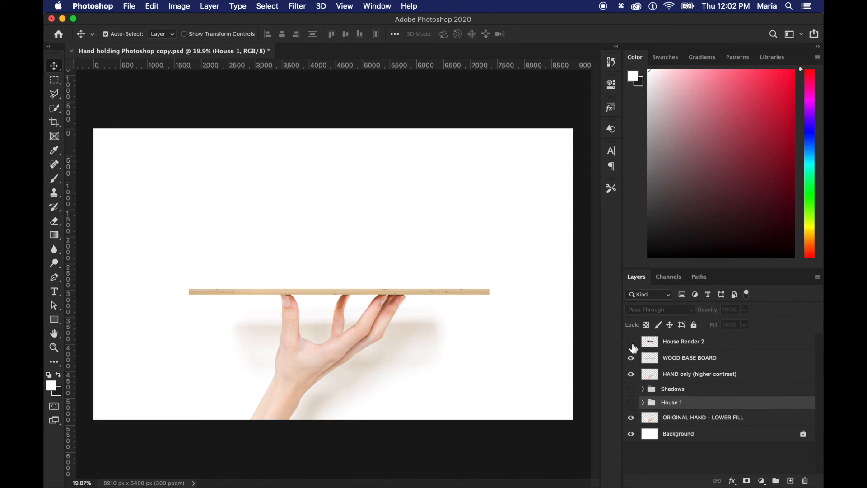
pyautogui.click(630, 342)
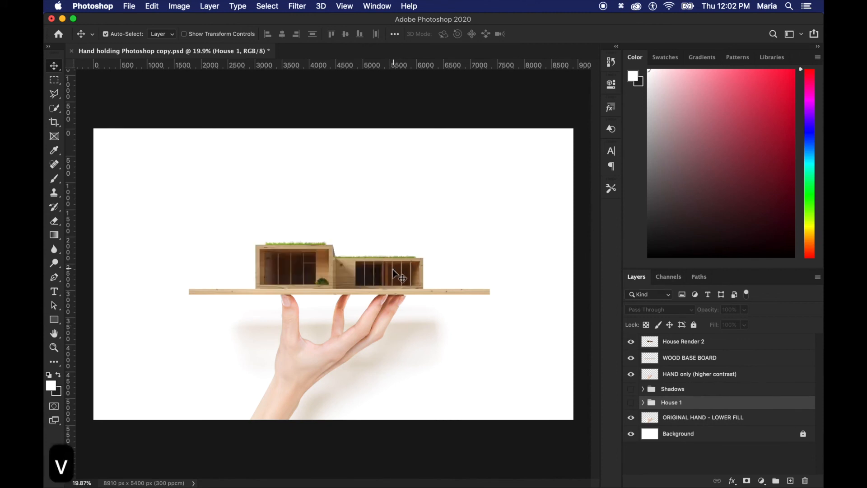